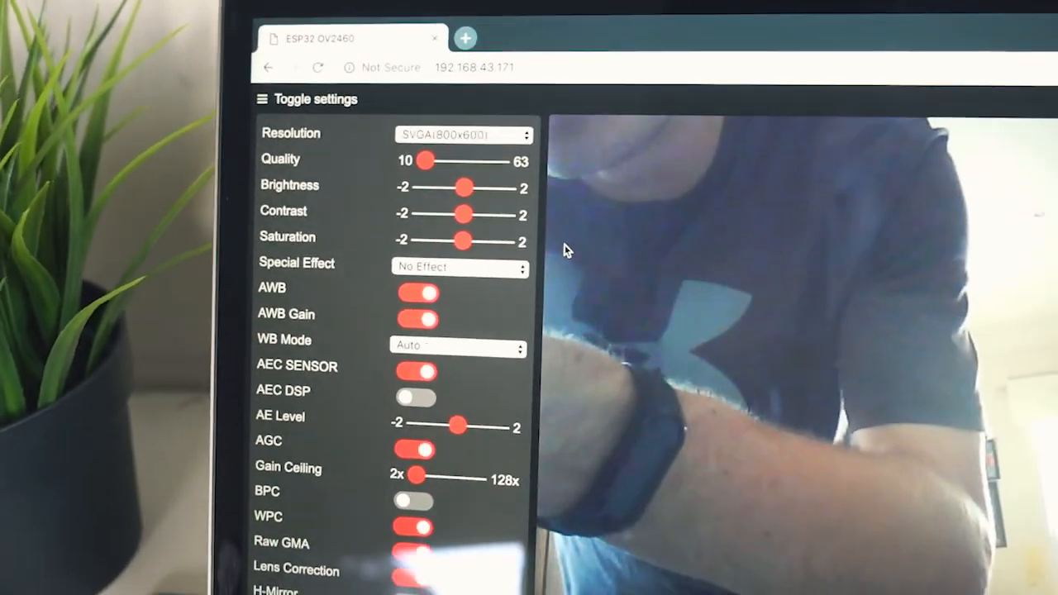
Step: Set the Special Effect to Negative so the live stream shows inverted colours
scroll(down, 3)
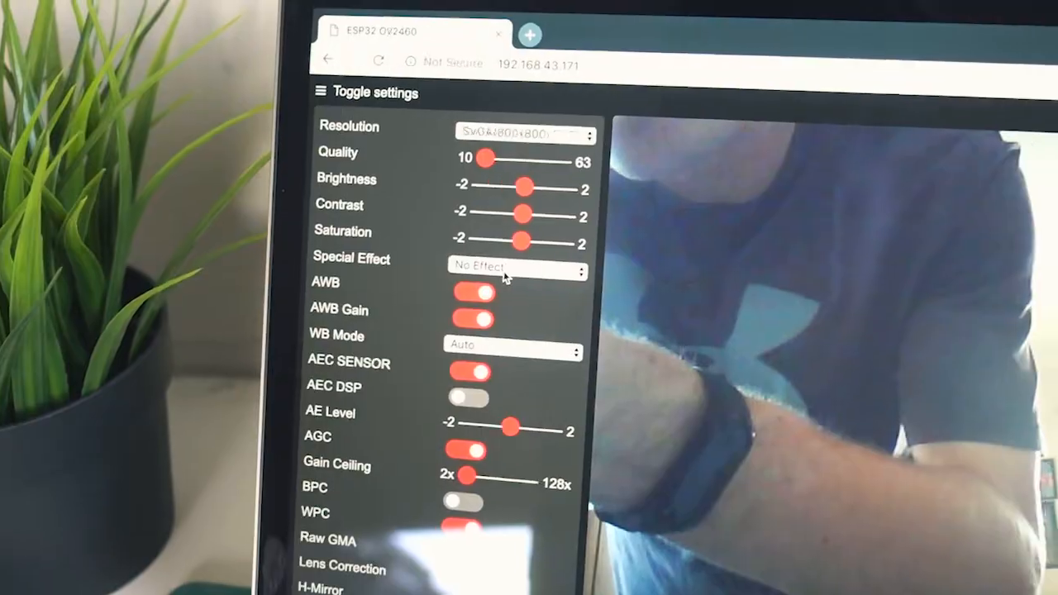
click(516, 265)
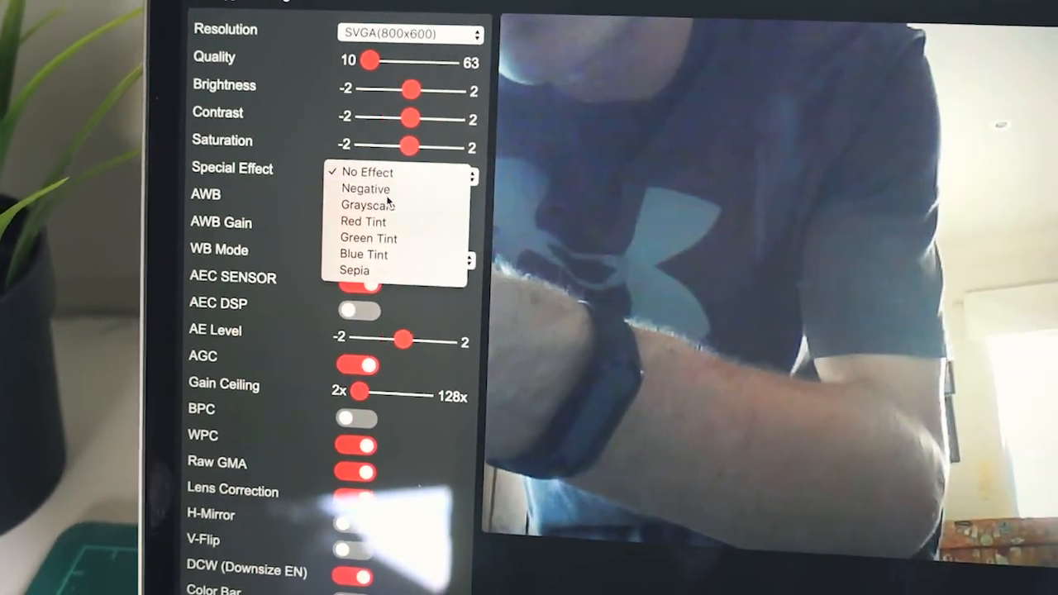
click(362, 188)
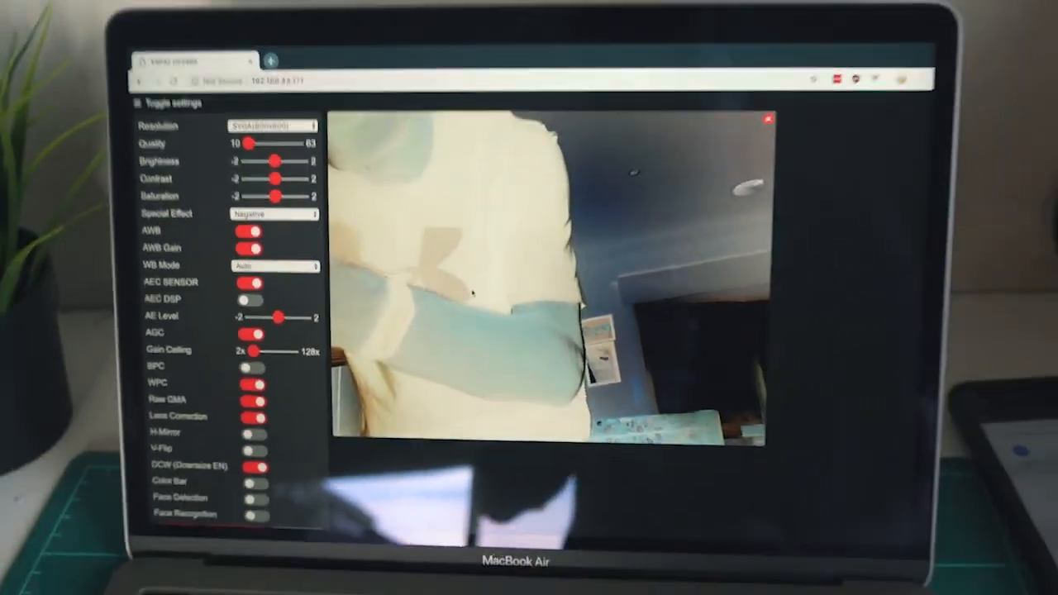